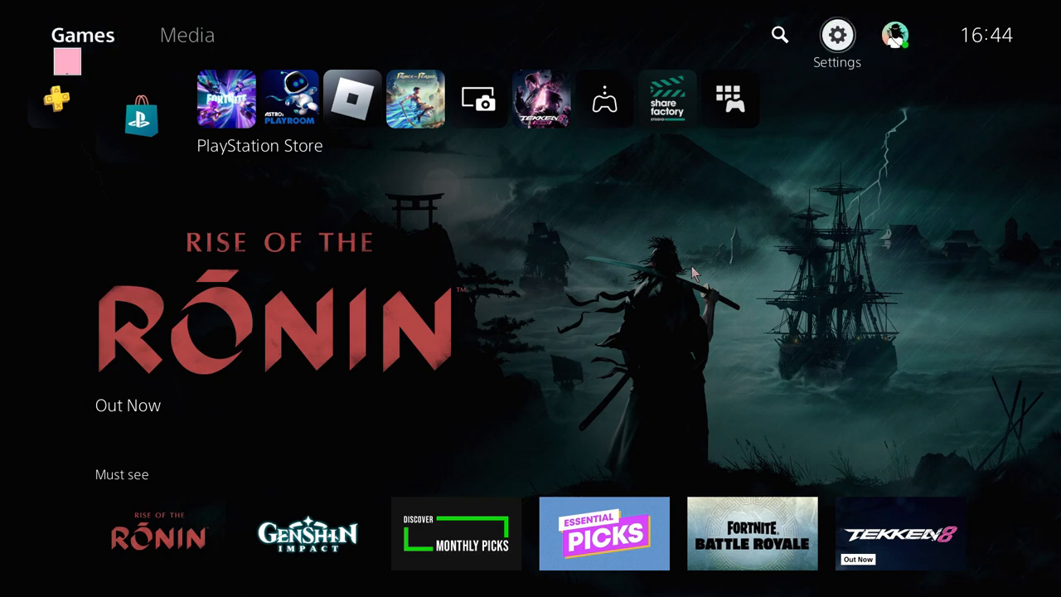
Go to Settings > Network and bring up the Connection Status overview
click(839, 34)
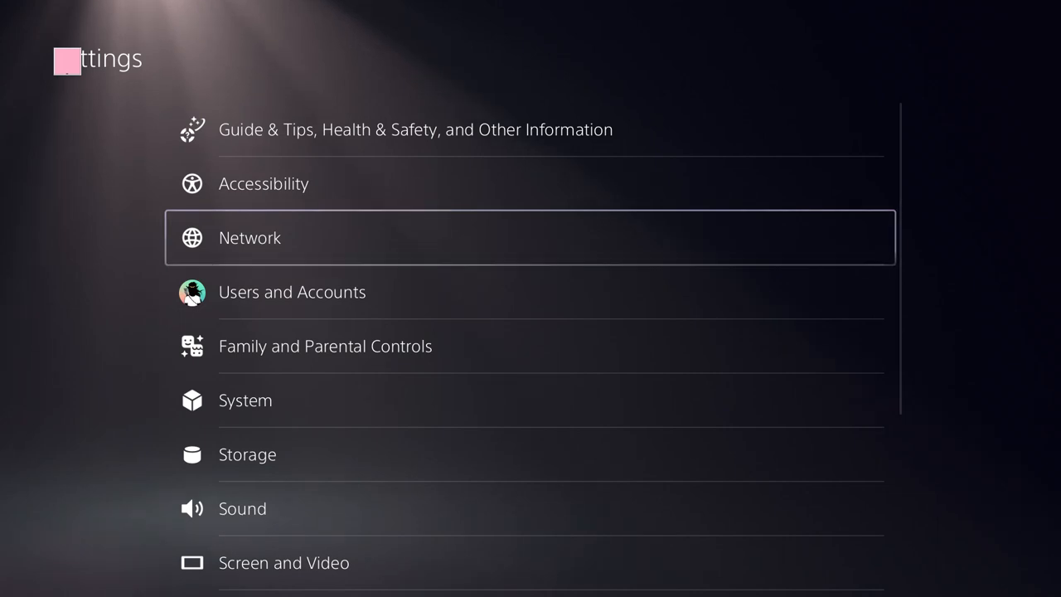
click(249, 238)
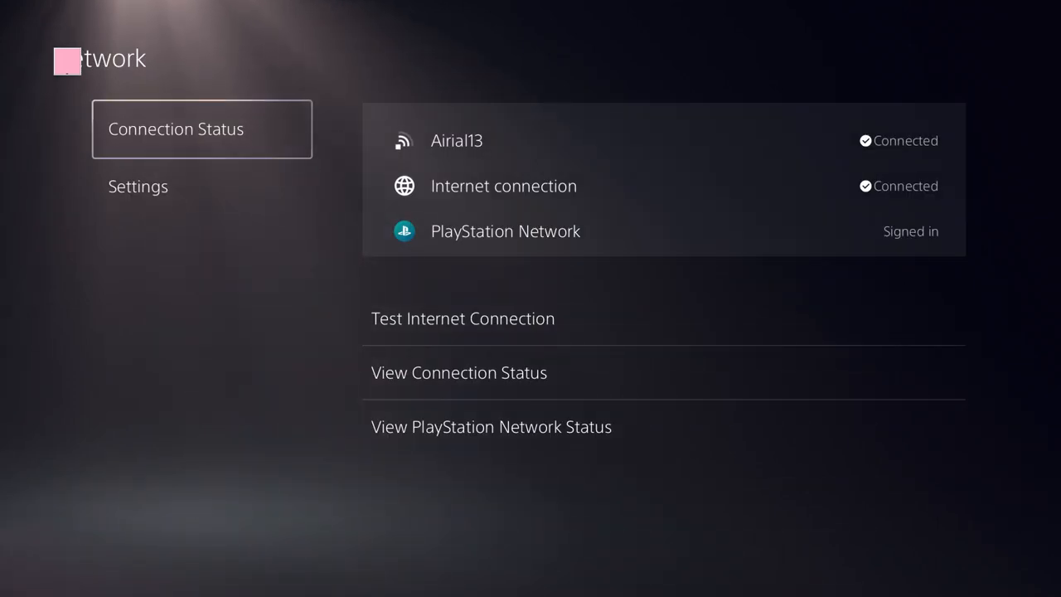
click(138, 186)
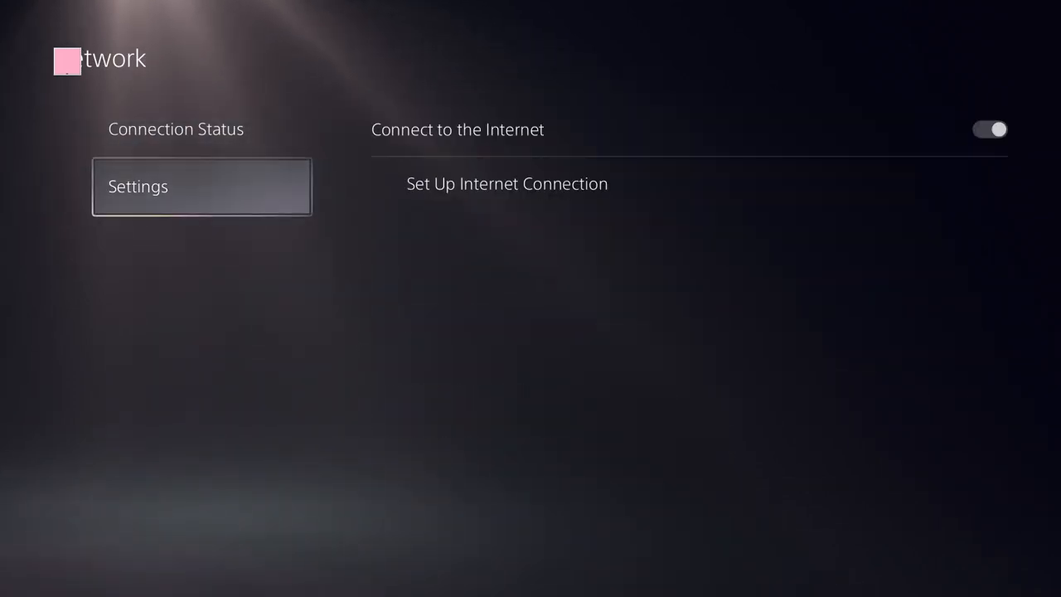
click(176, 128)
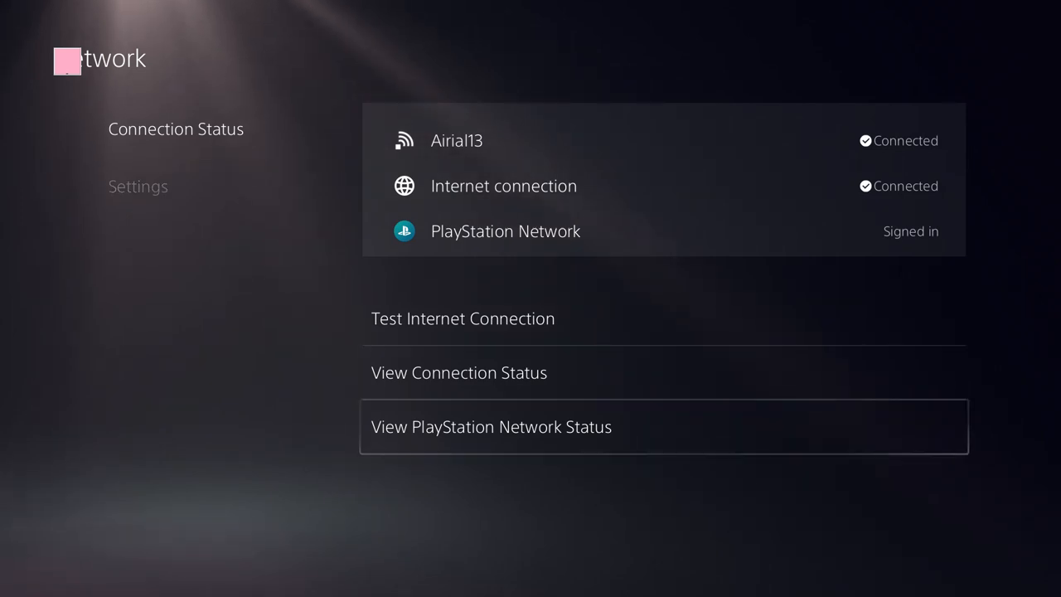
View PlayStation Network Status to confirm account management, gaming, social and Store are up
click(491, 427)
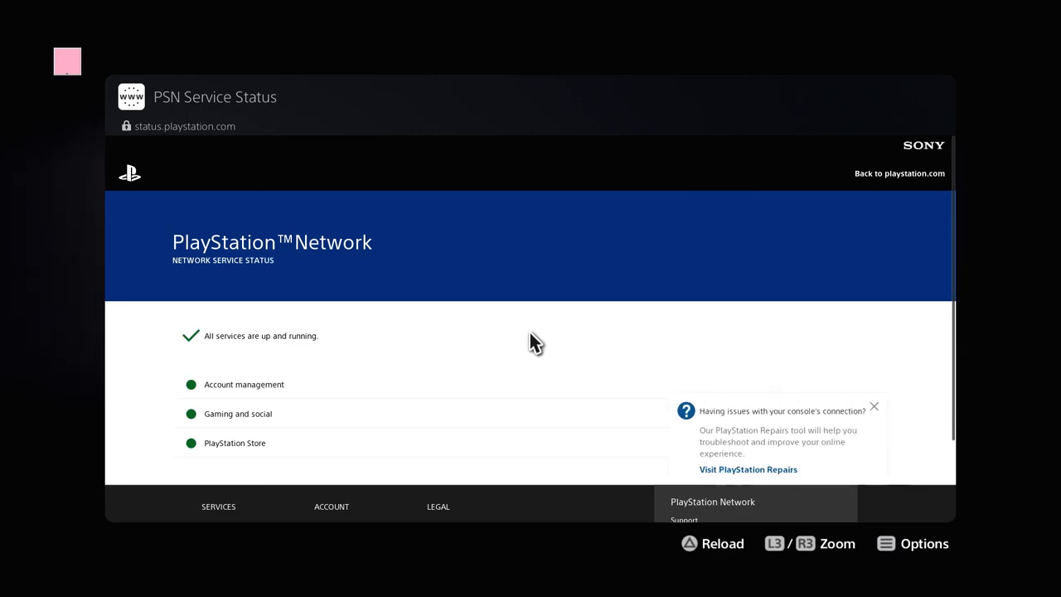
mouse_move(252, 335)
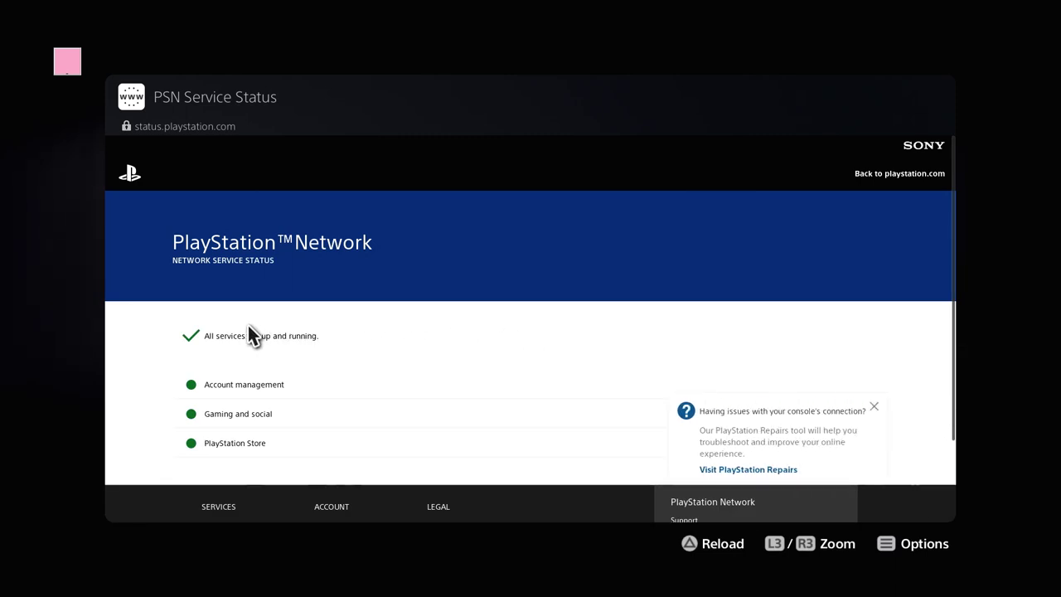
mouse_move(199, 367)
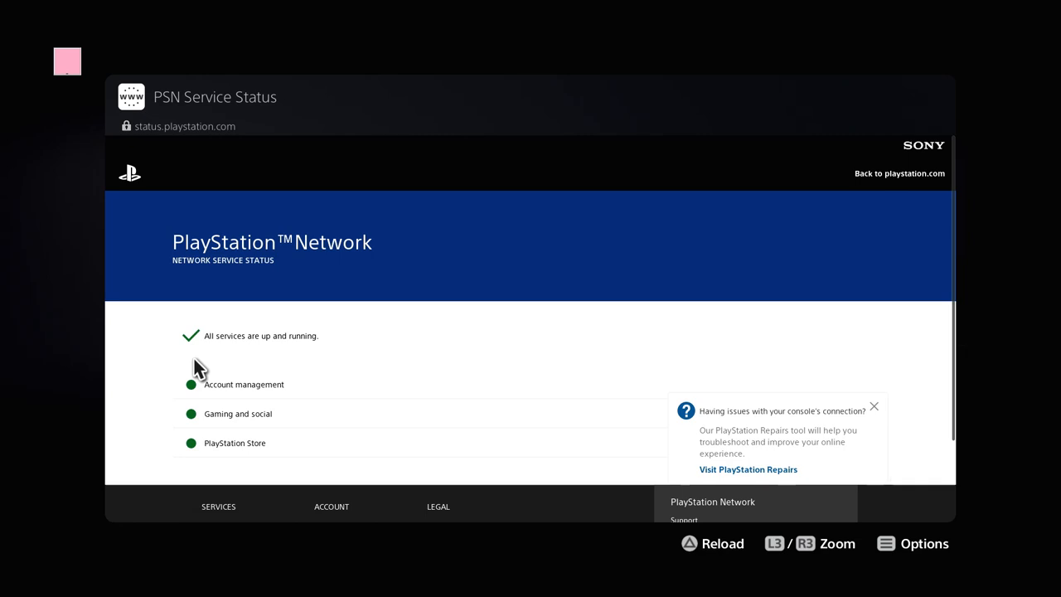
mouse_move(185, 437)
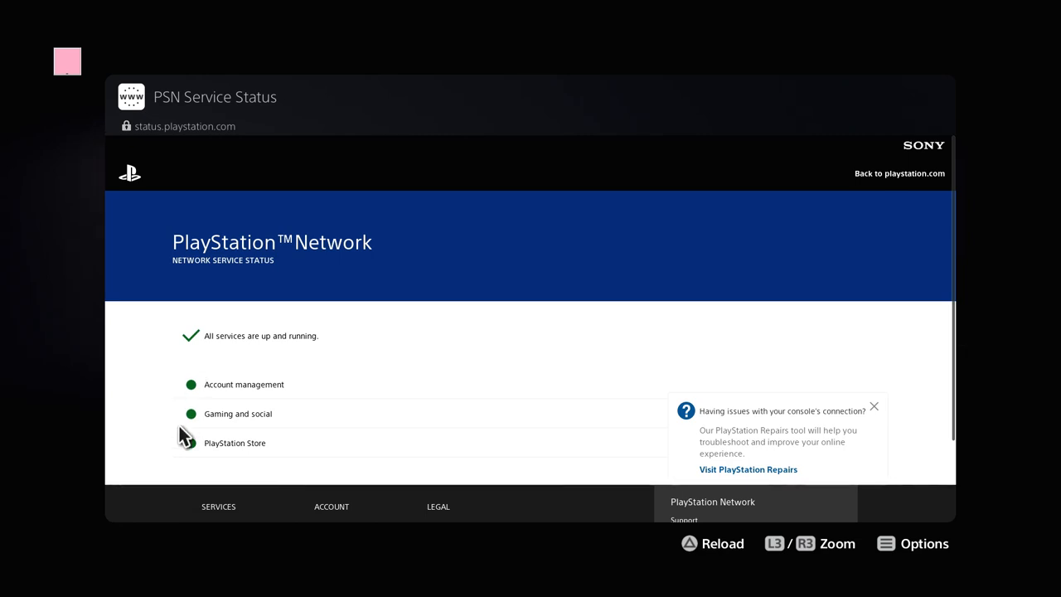
mouse_move(264, 467)
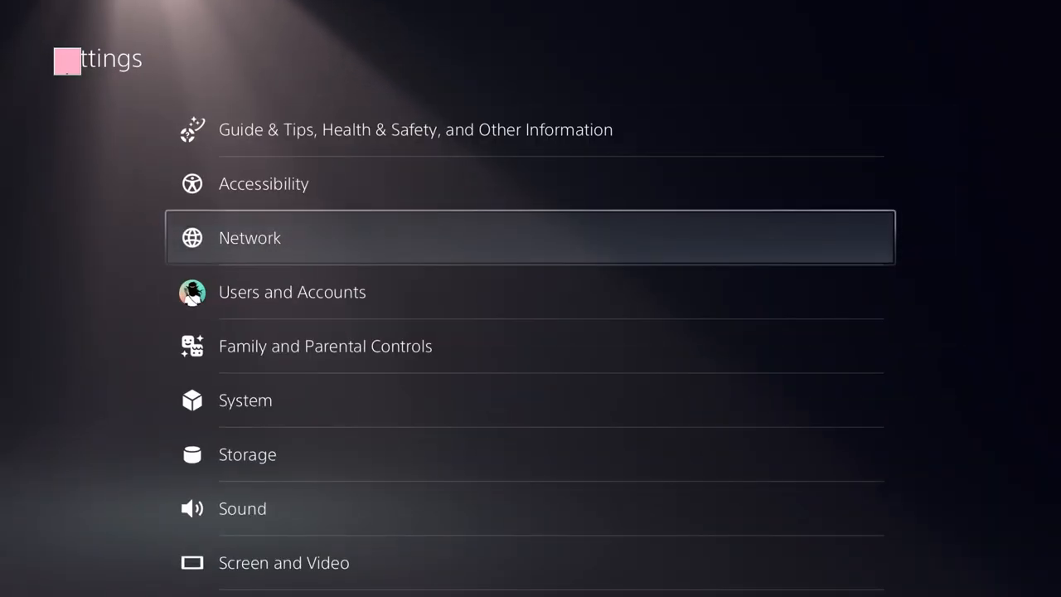
Restore licenses from Users and Accounts > Other and acknowledge the Licenses restored message
click(292, 292)
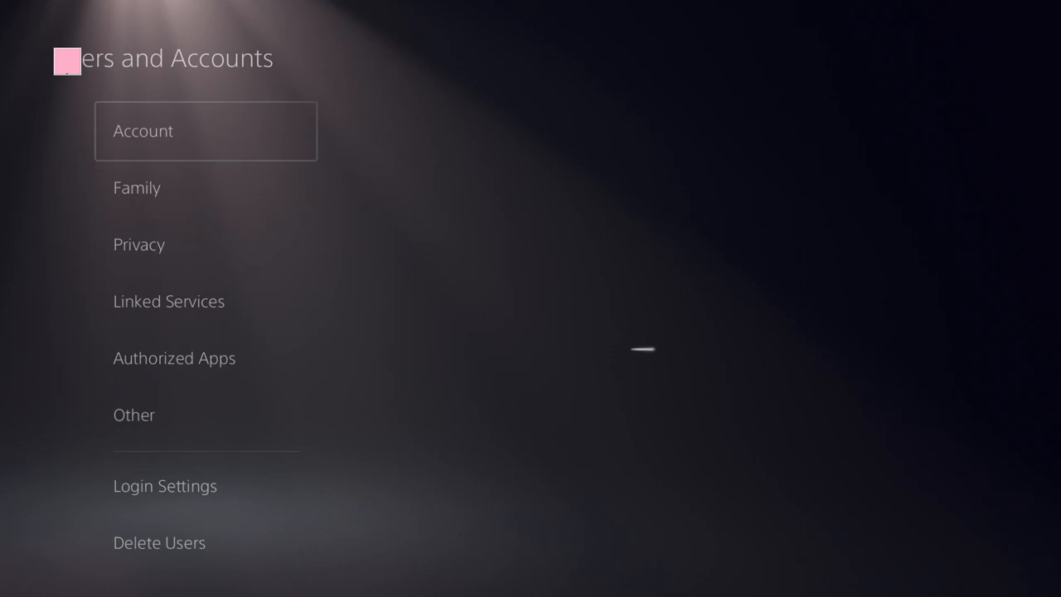
click(174, 358)
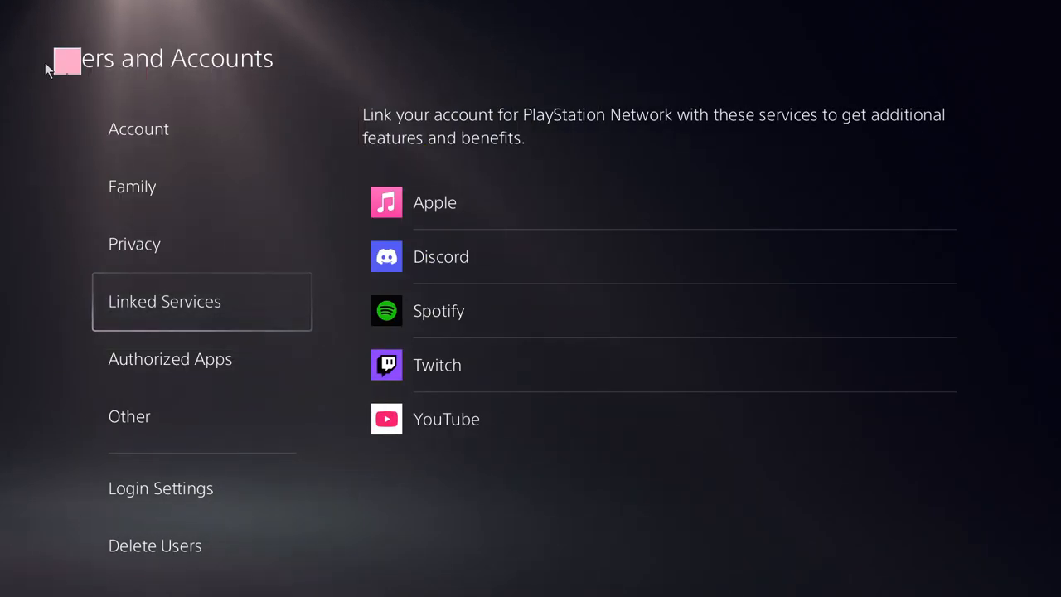
click(134, 243)
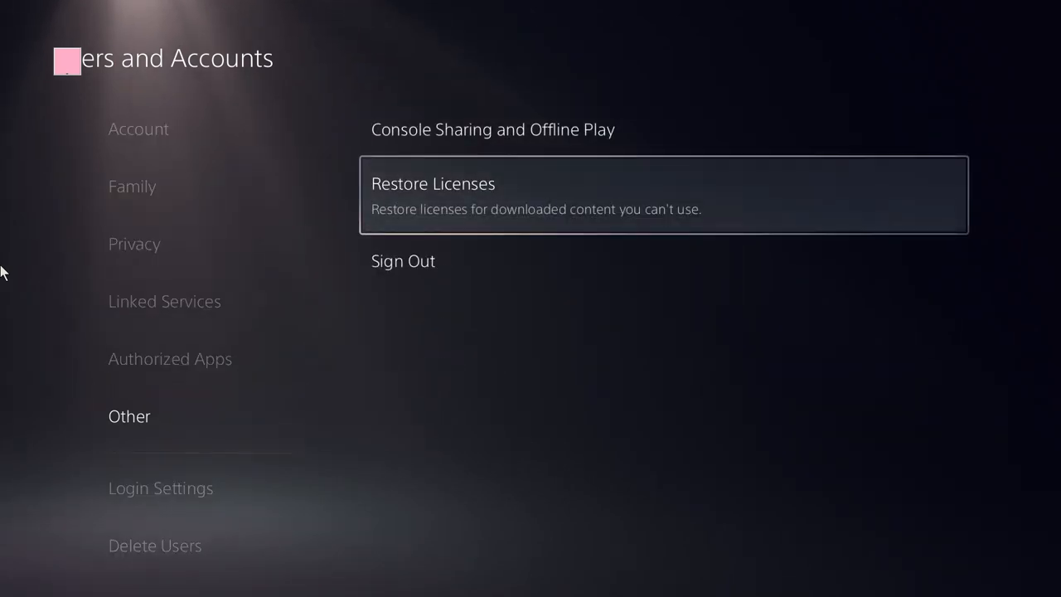
click(433, 183)
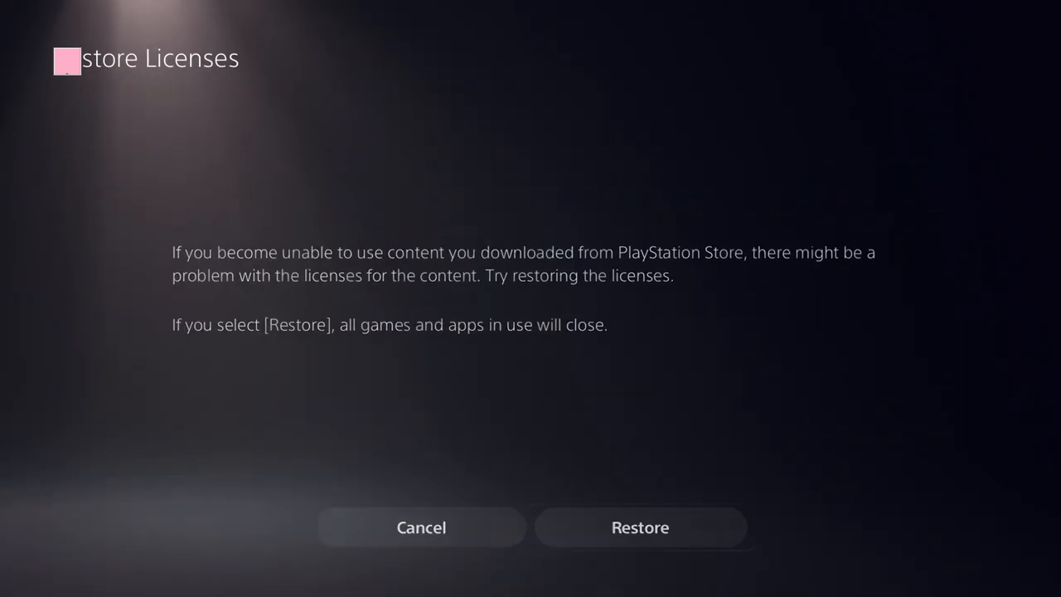
click(639, 527)
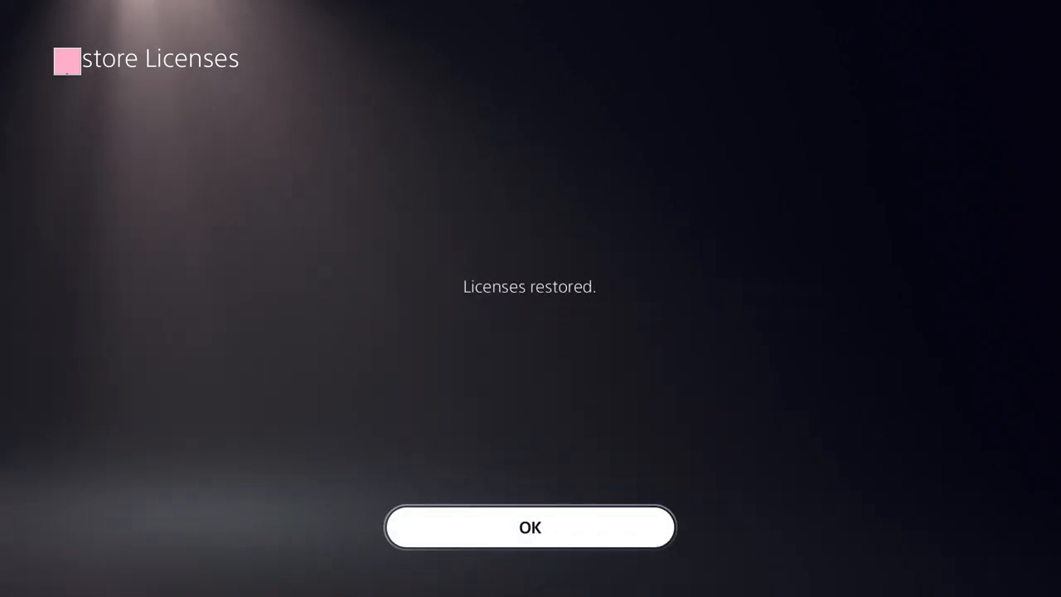
click(530, 527)
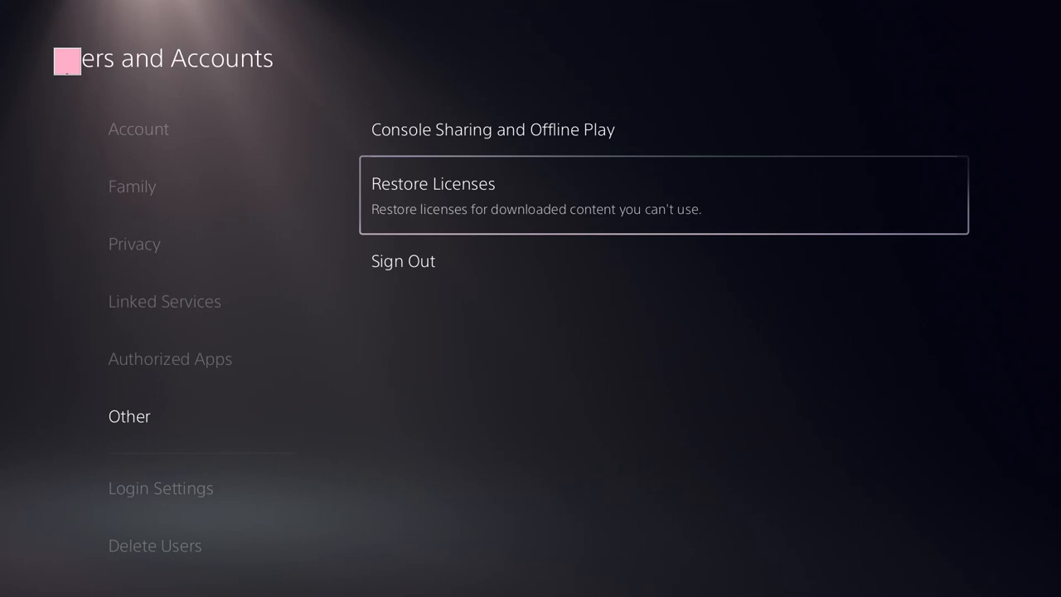
Disable Console Sharing and Offline Play under Users and Accounts > Other and confirm
key(up)
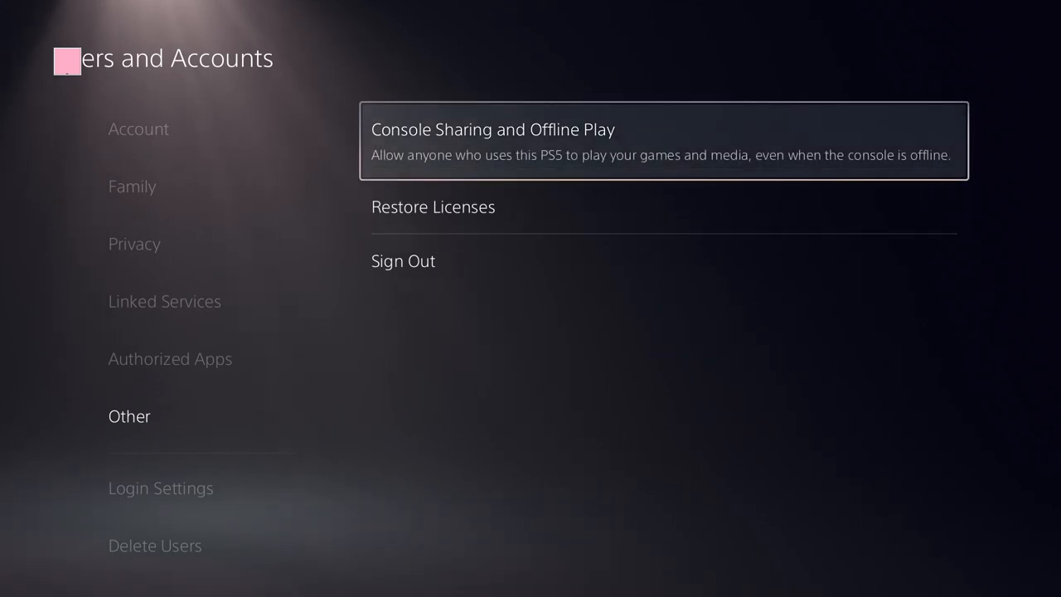
click(496, 130)
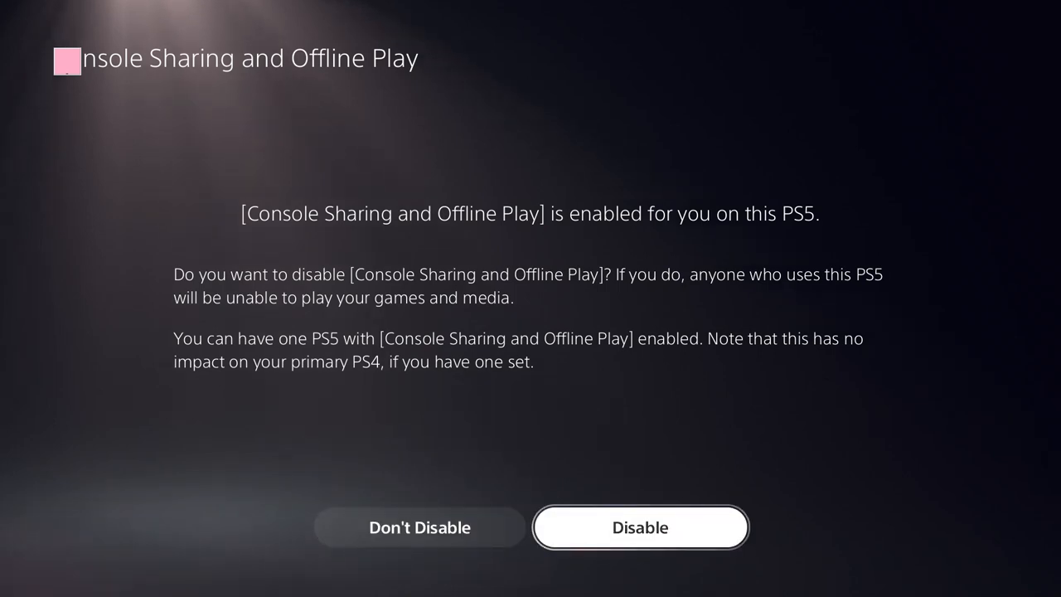
click(640, 528)
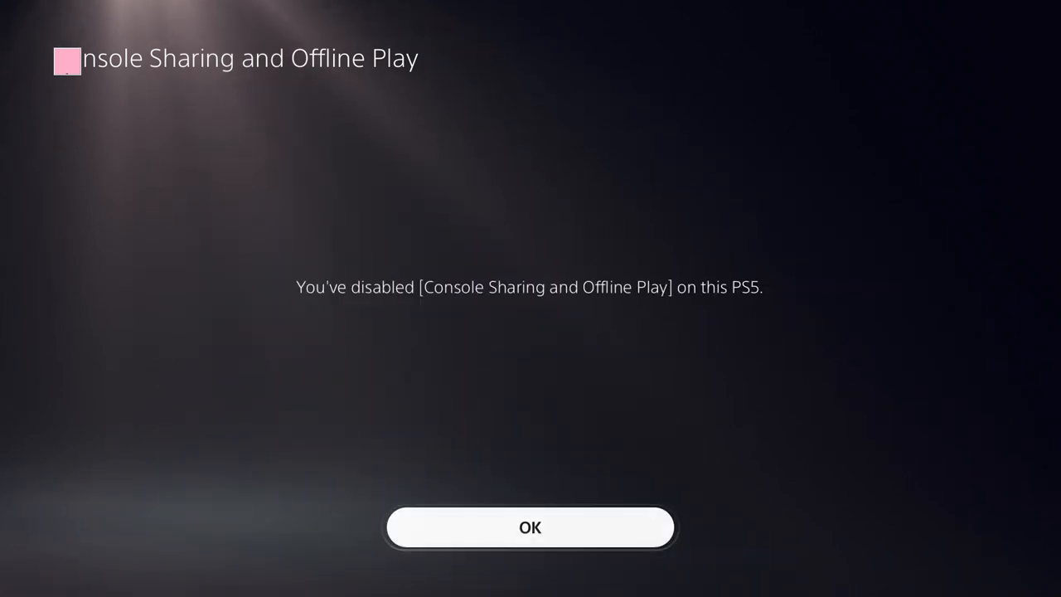
click(531, 527)
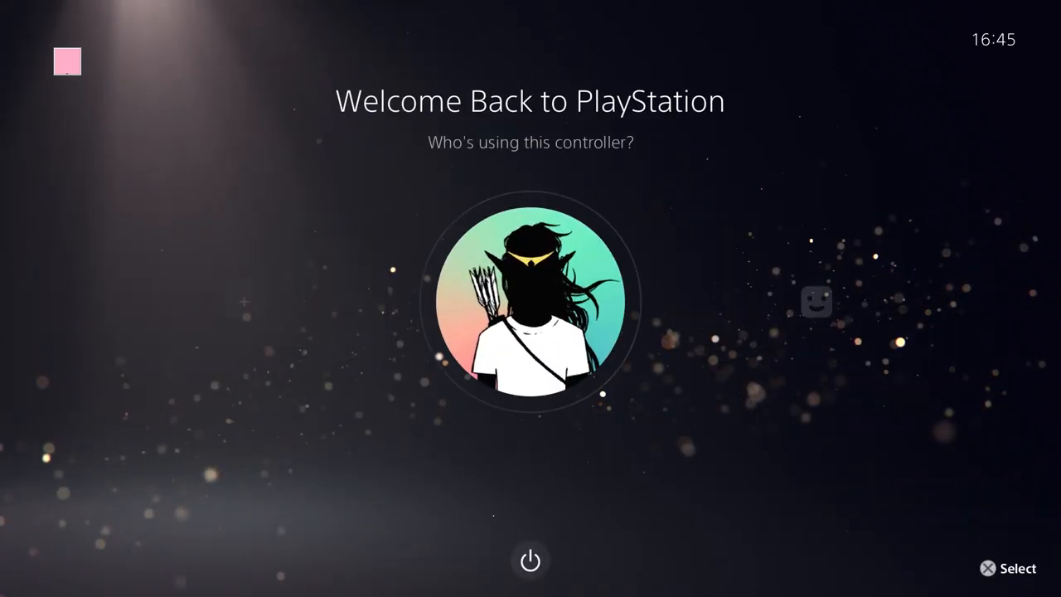
Sign in with the profile, then enable Console Sharing and Offline Play and confirm
click(531, 307)
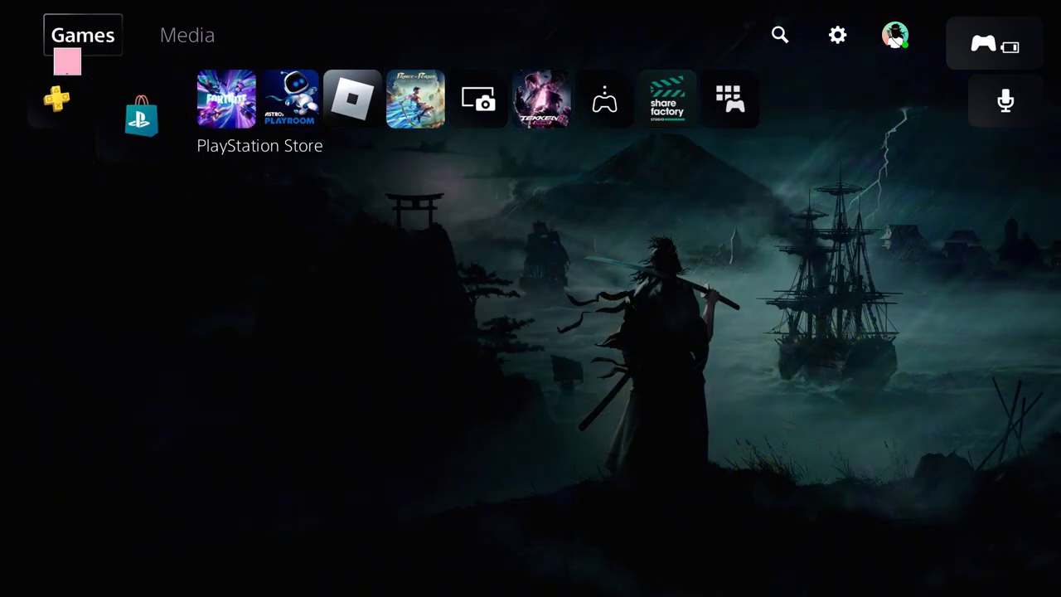
click(838, 34)
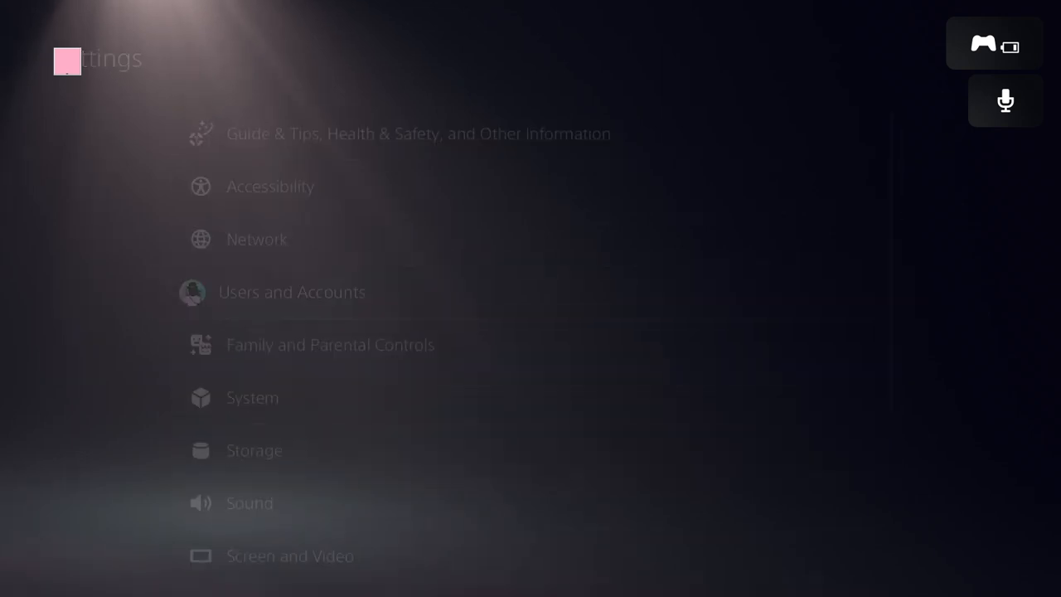
click(291, 291)
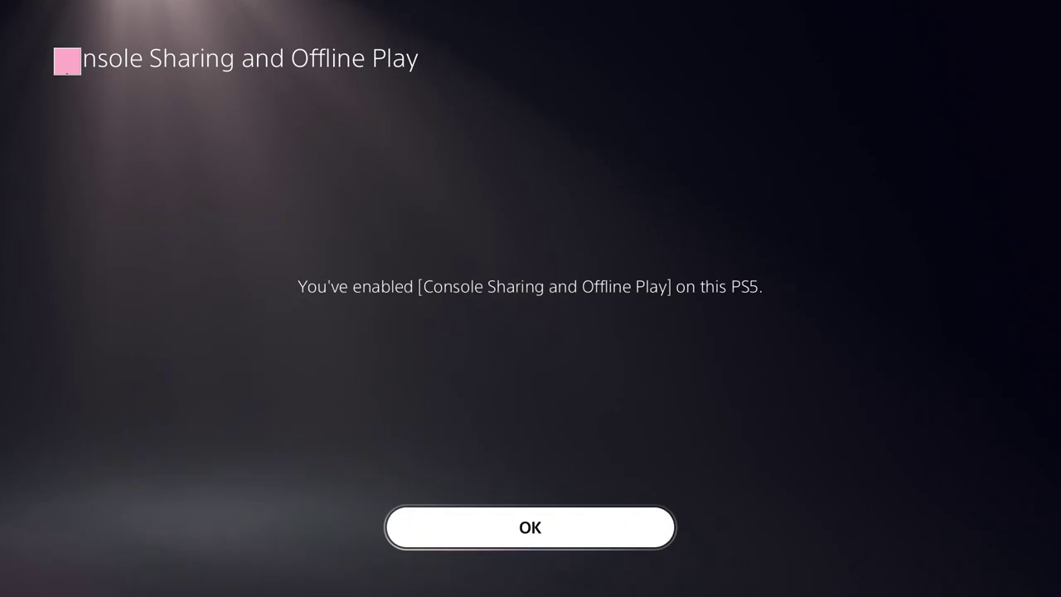
click(529, 527)
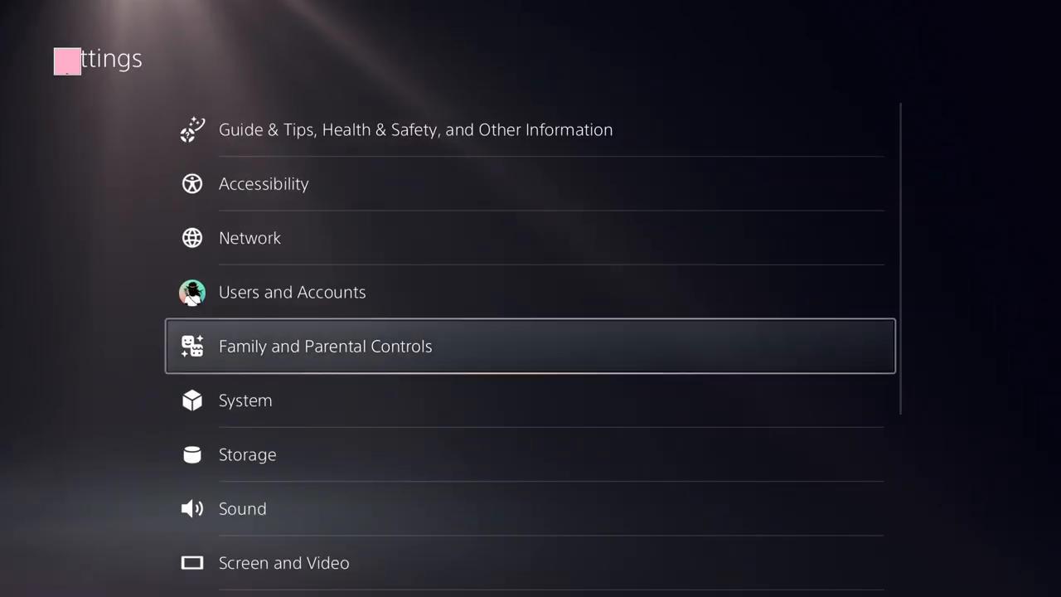
Open Family and Parental Controls' Parental Controls for New Users and scroll its restriction levels
click(325, 346)
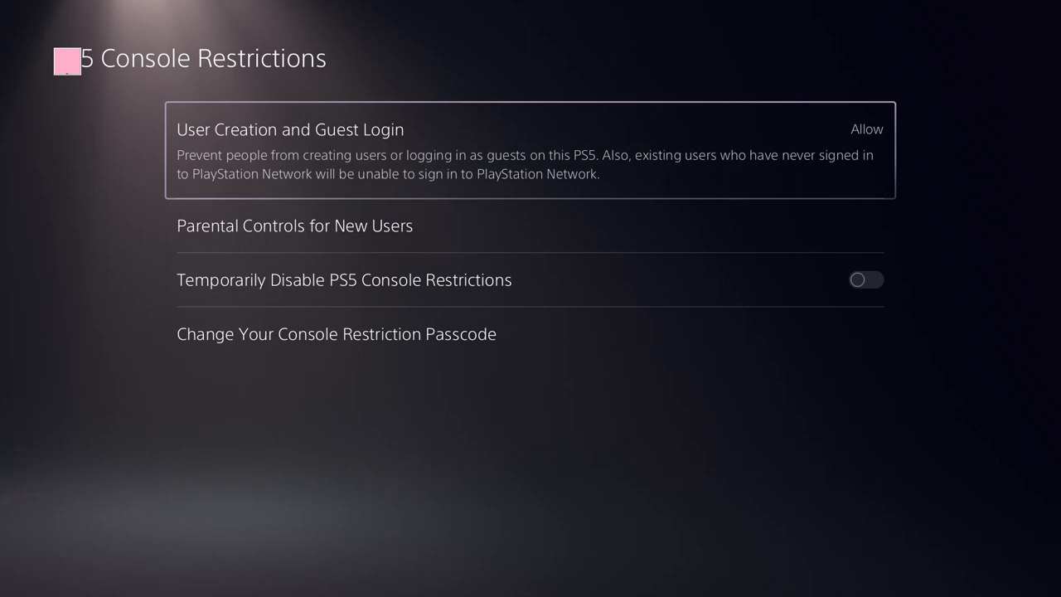
key(Down)
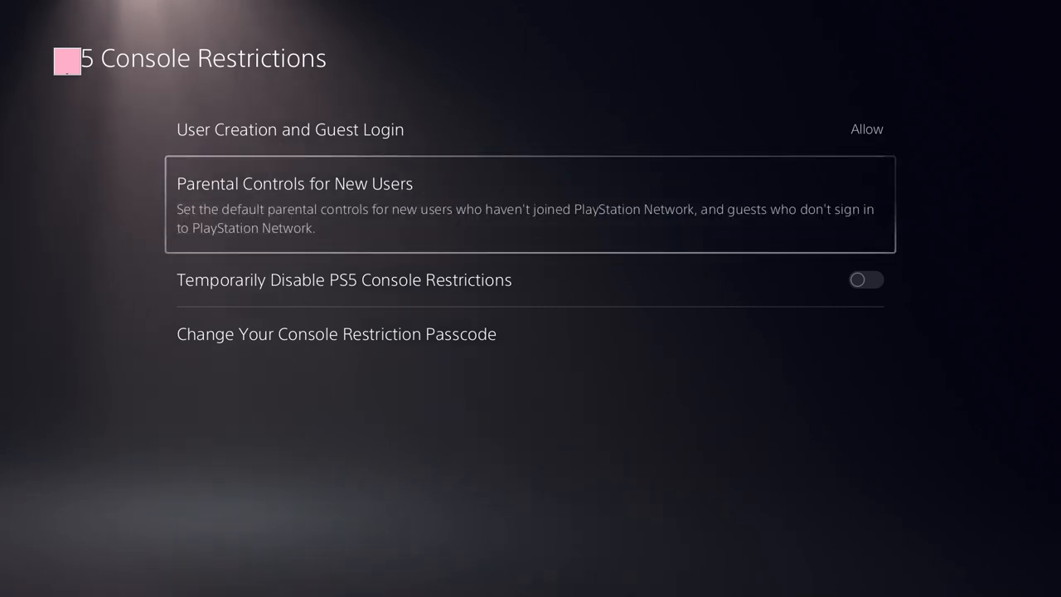
click(294, 183)
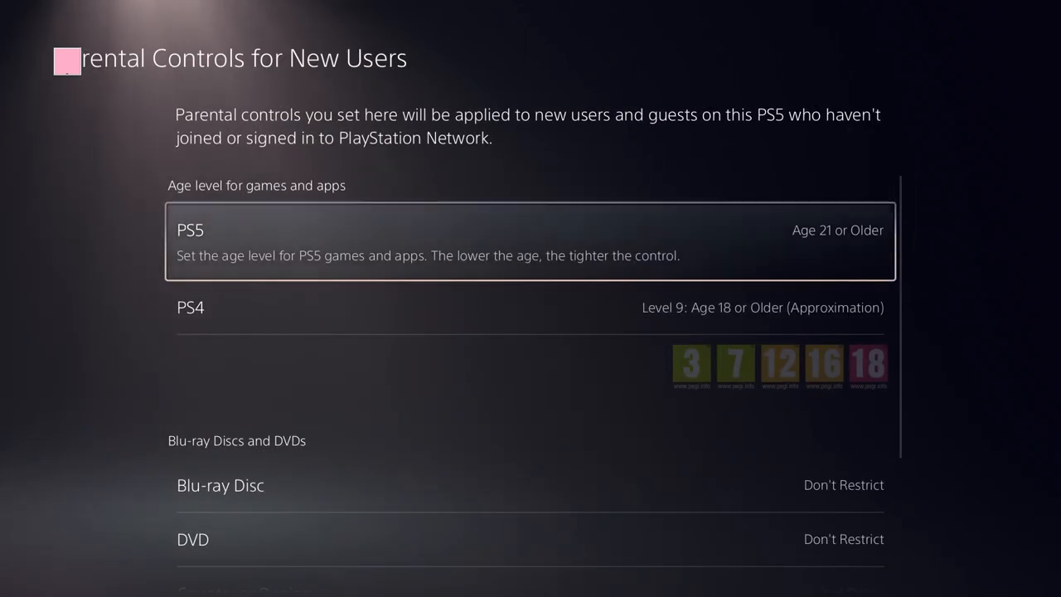
scroll(down, 3)
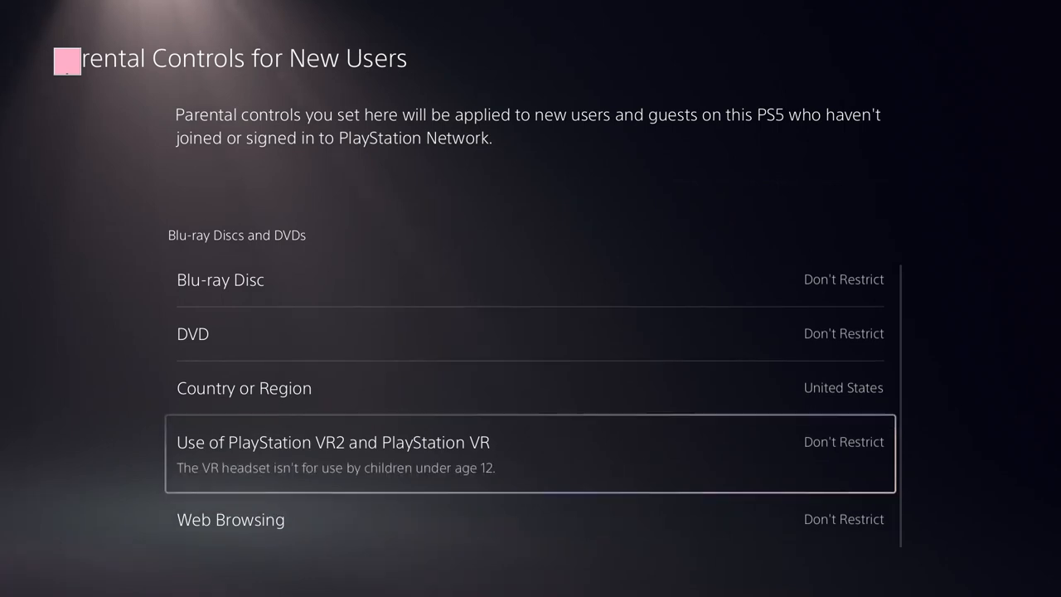